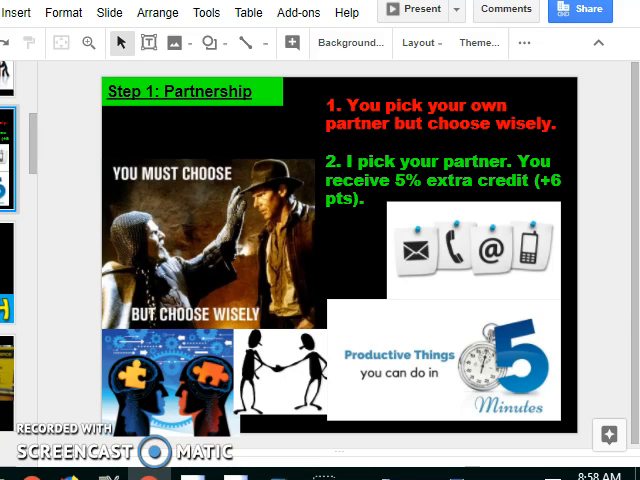
mouse_move(58, 128)
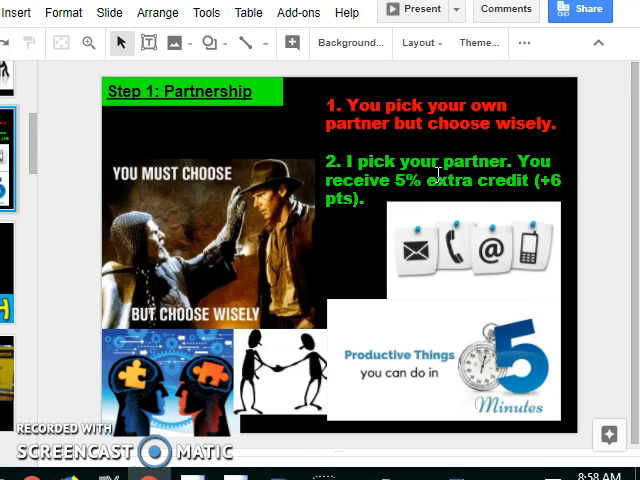
mouse_move(491, 269)
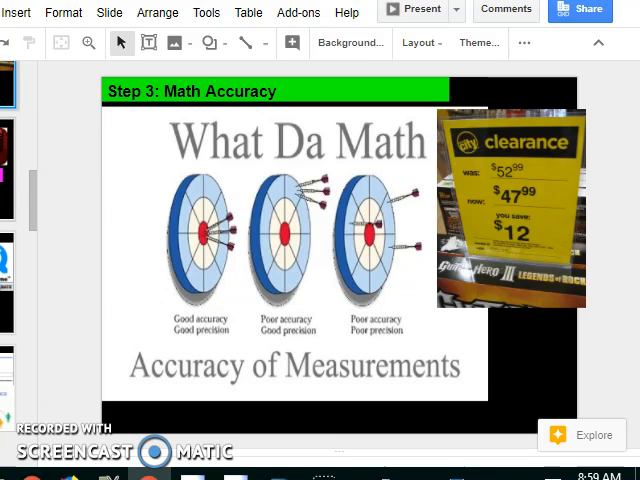
Show the Step 4: Video Editing slide with its advanced and basic editing software lists
left_click(20, 160)
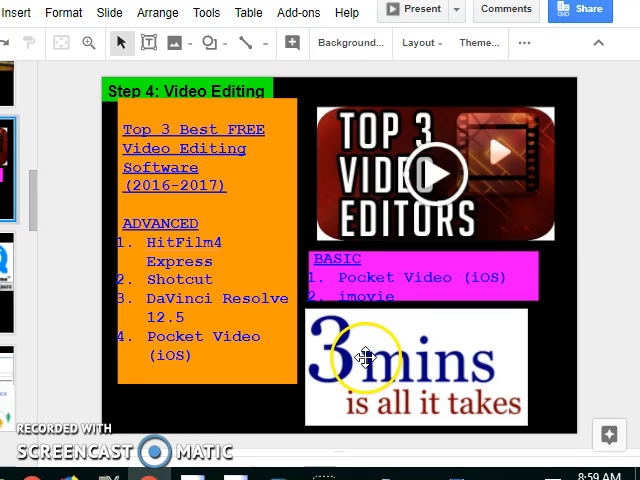
mouse_move(310, 375)
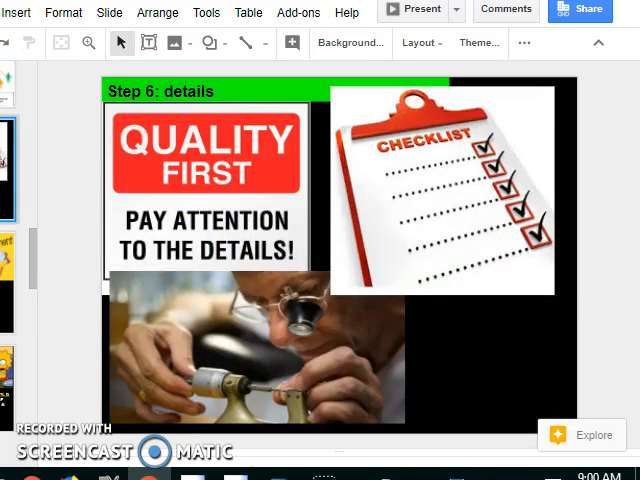
mouse_move(75, 237)
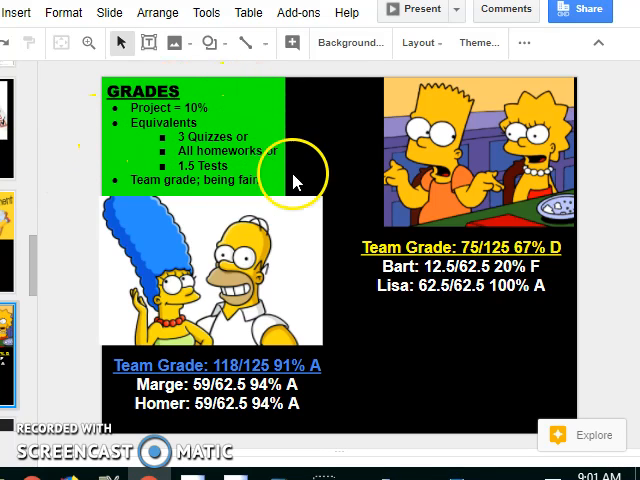
mouse_move(220, 123)
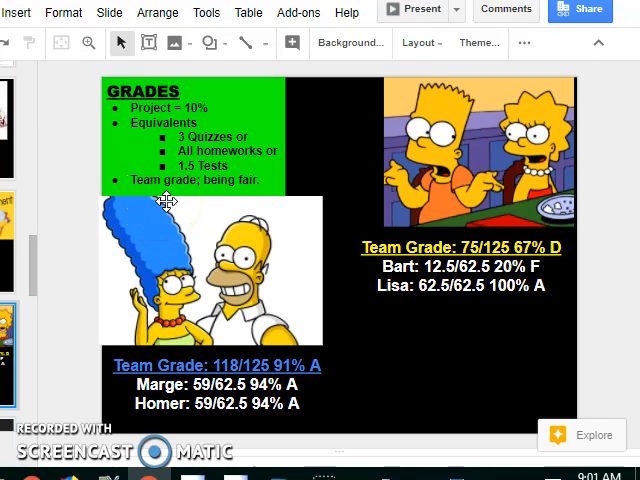
mouse_move(155, 205)
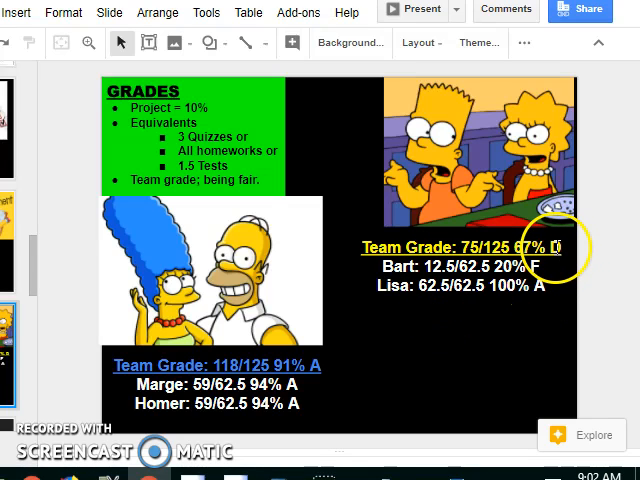
mouse_move(544, 285)
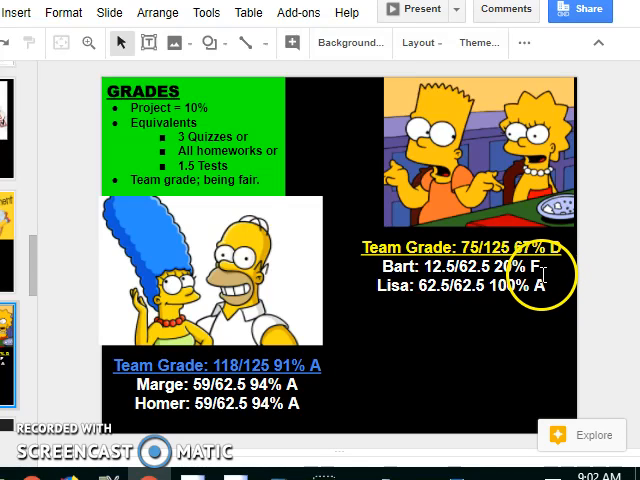
mouse_move(422, 307)
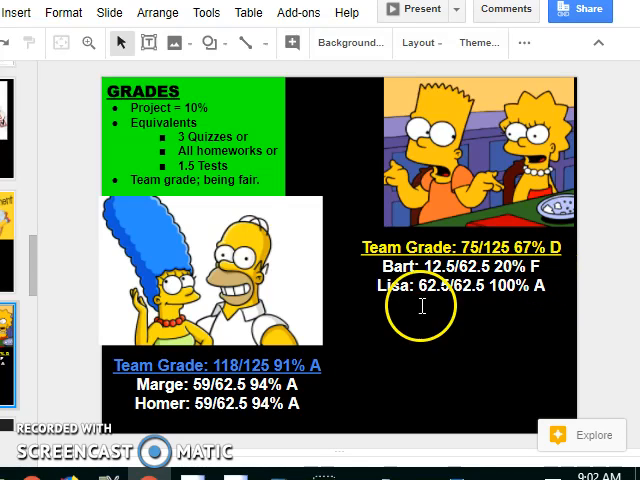
mouse_move(205, 290)
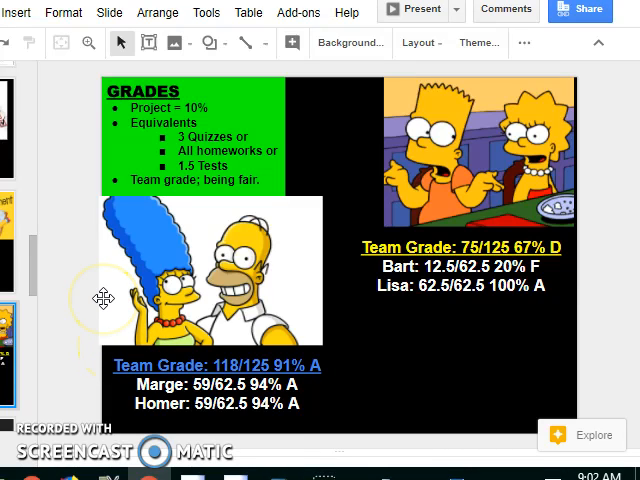
mouse_move(58, 262)
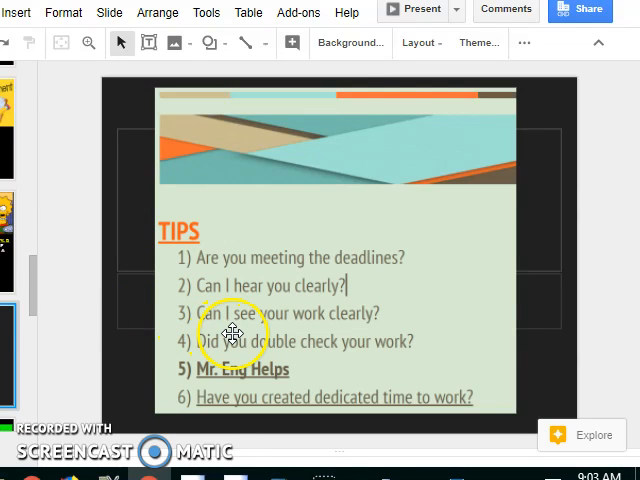
mouse_move(193, 373)
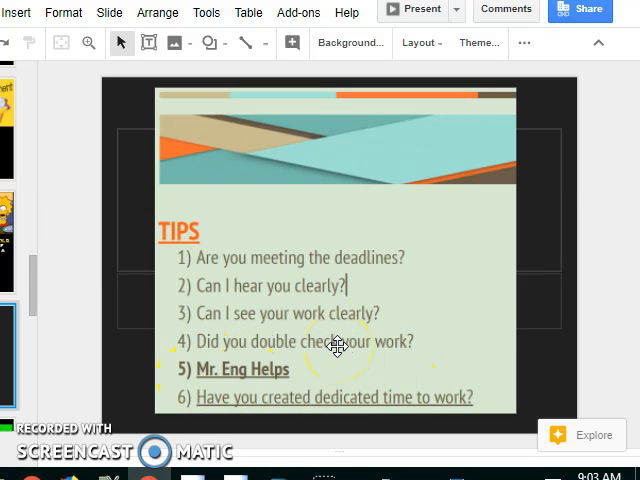
mouse_move(338, 347)
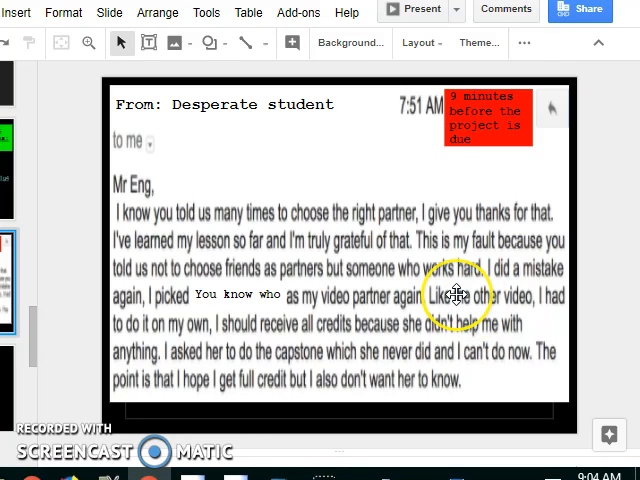
mouse_move(347, 330)
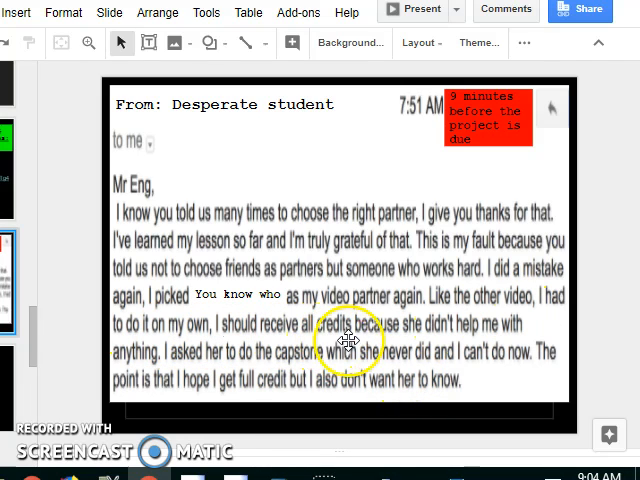
mouse_move(333, 368)
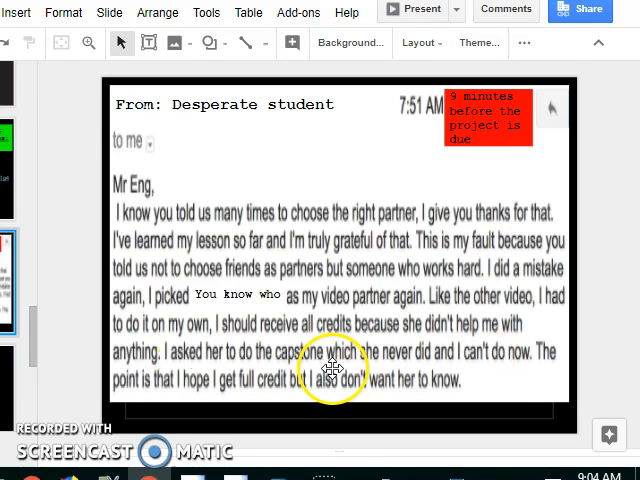